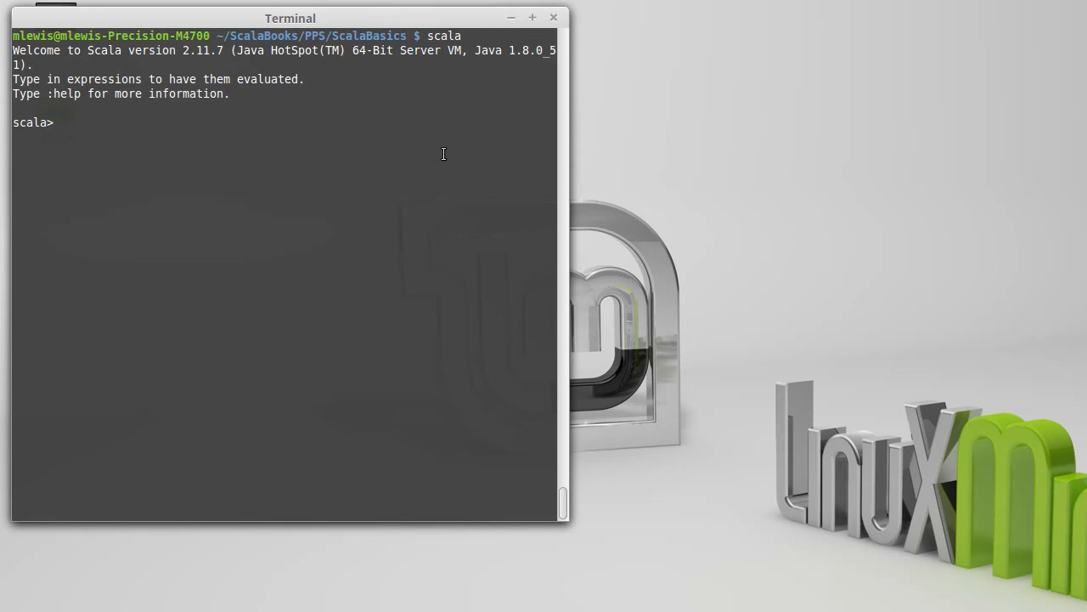
# - Evaluate 5.6 to get res0: Double = 5.6, then begin typing 5.6.to
pyautogui.write('5.6')
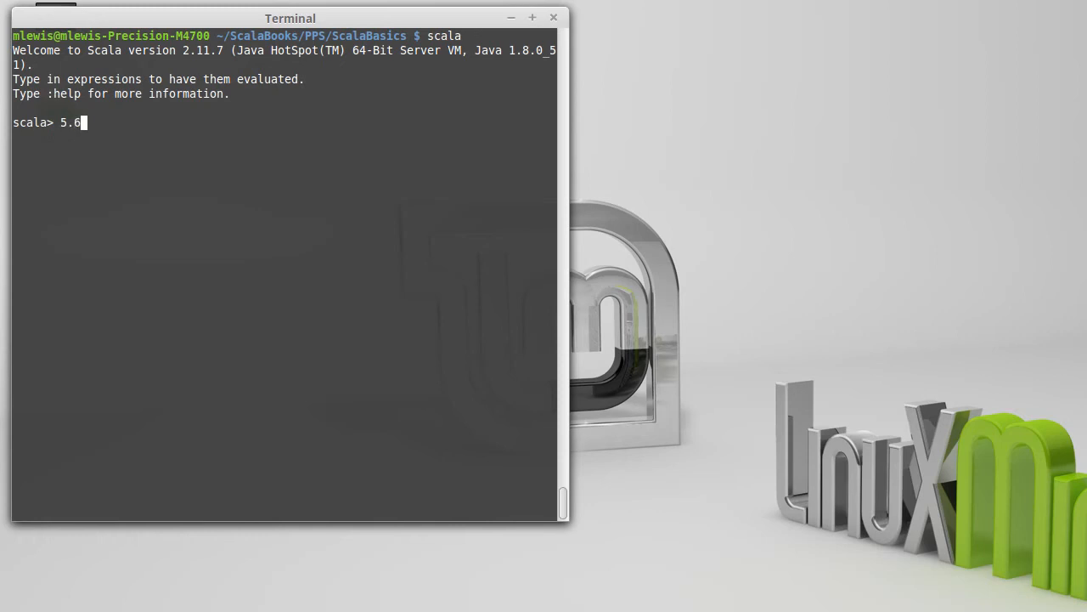
pyautogui.write('.')
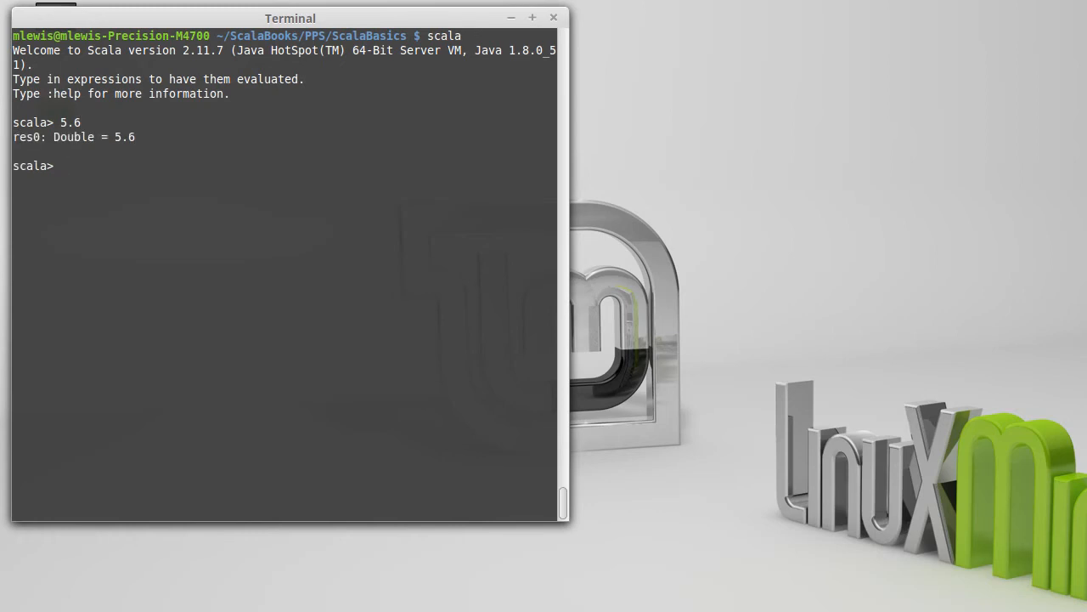
pyautogui.write('5.6.to')
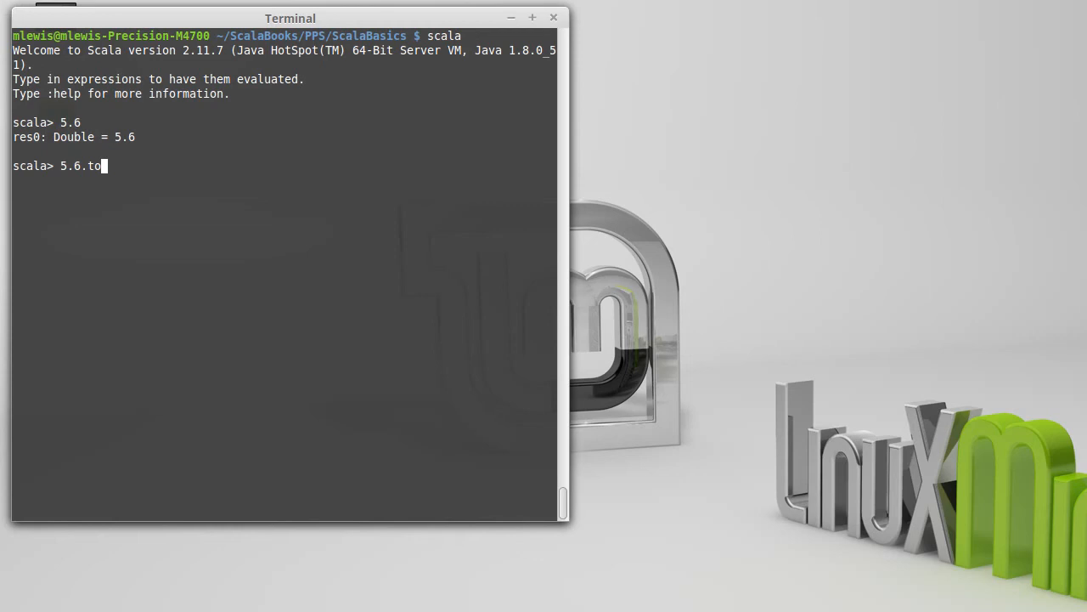
# - Evaluate 5.6.toInt as res1 = 5, then tab-complete on 5. to list its methods
pyautogui.write('Int')
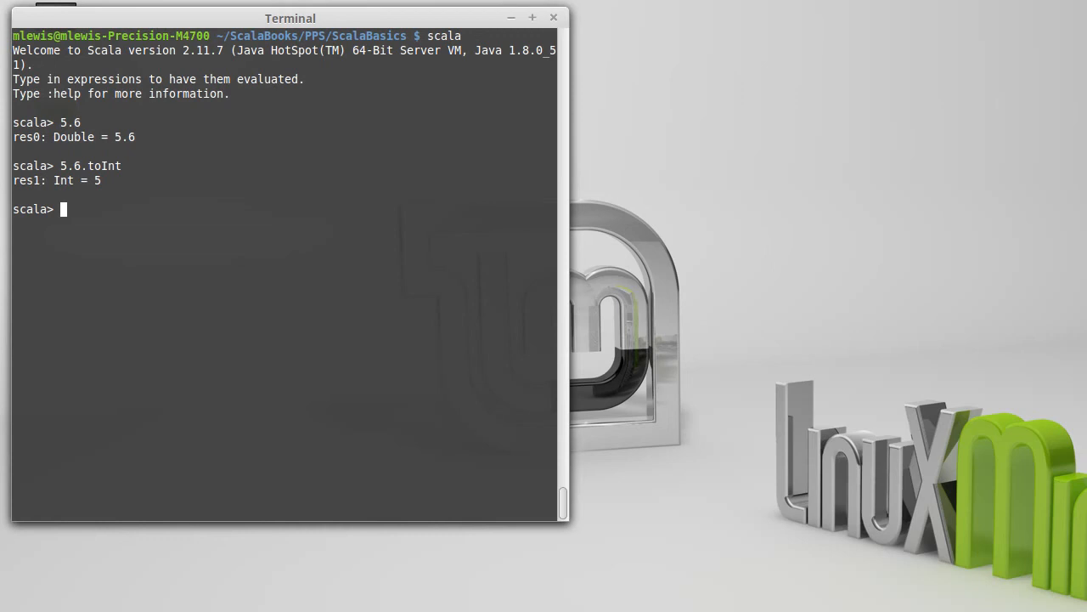
pyautogui.write('5.')
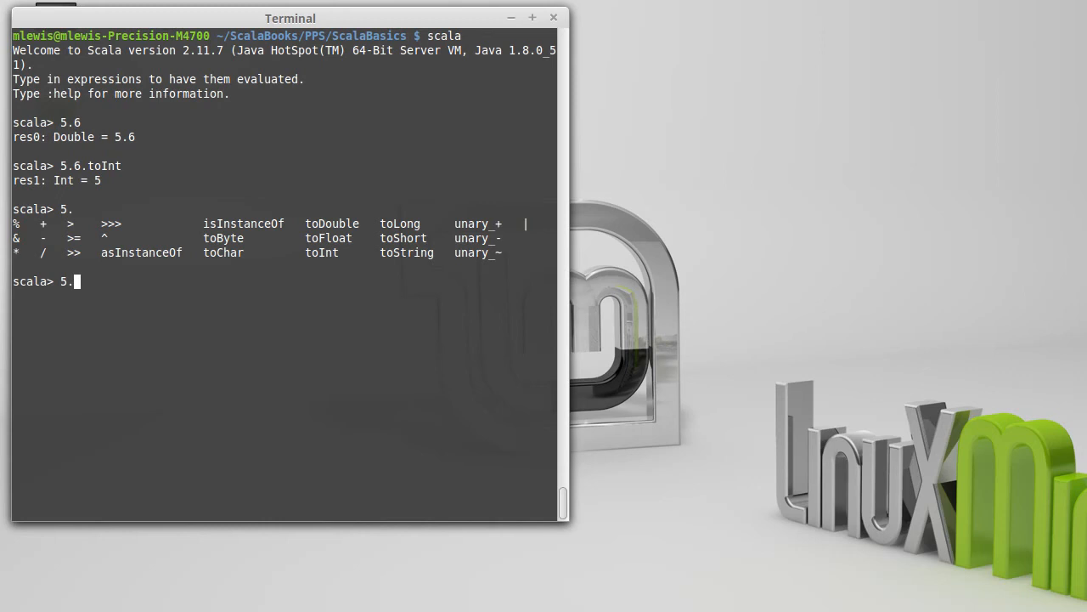
# - Evaluate 5.toDouble to produce res2: Double = 5.0
pyautogui.write('toDouble')
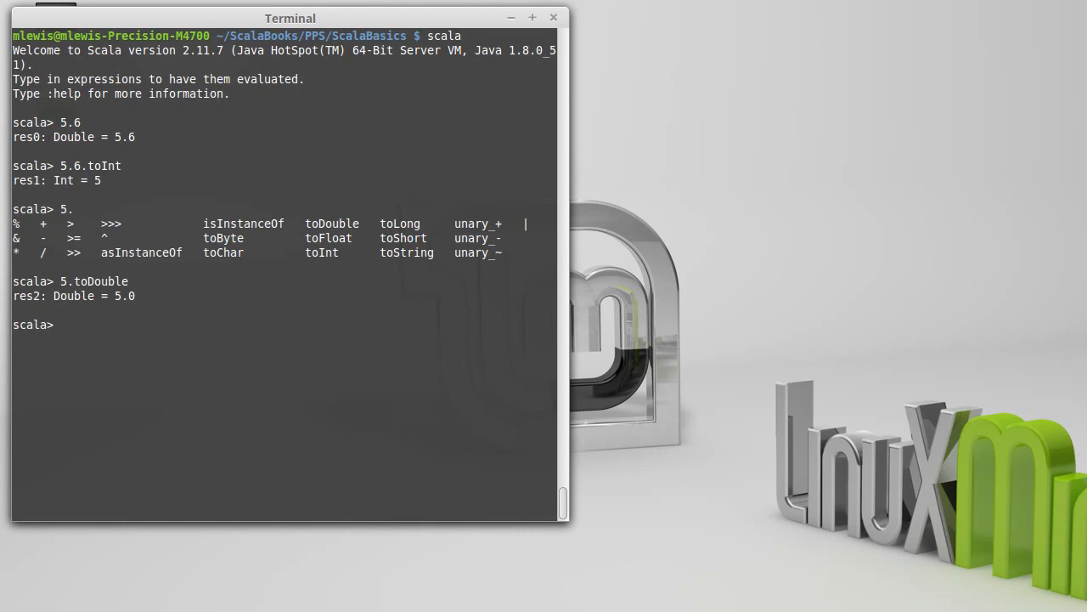
pyautogui.moveTo(442, 153)
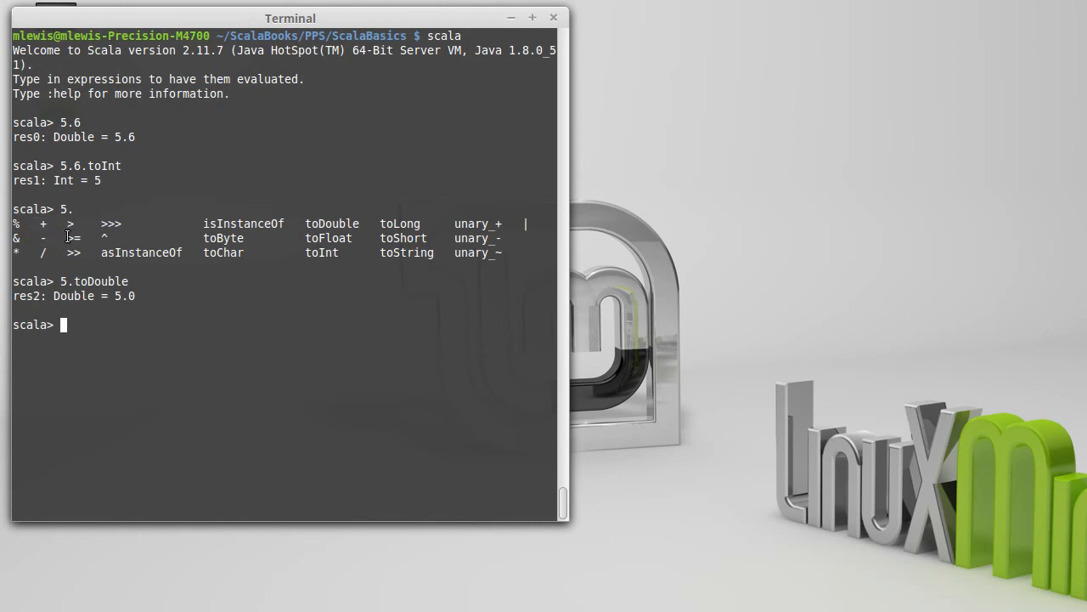
pyautogui.moveTo(190, 398)
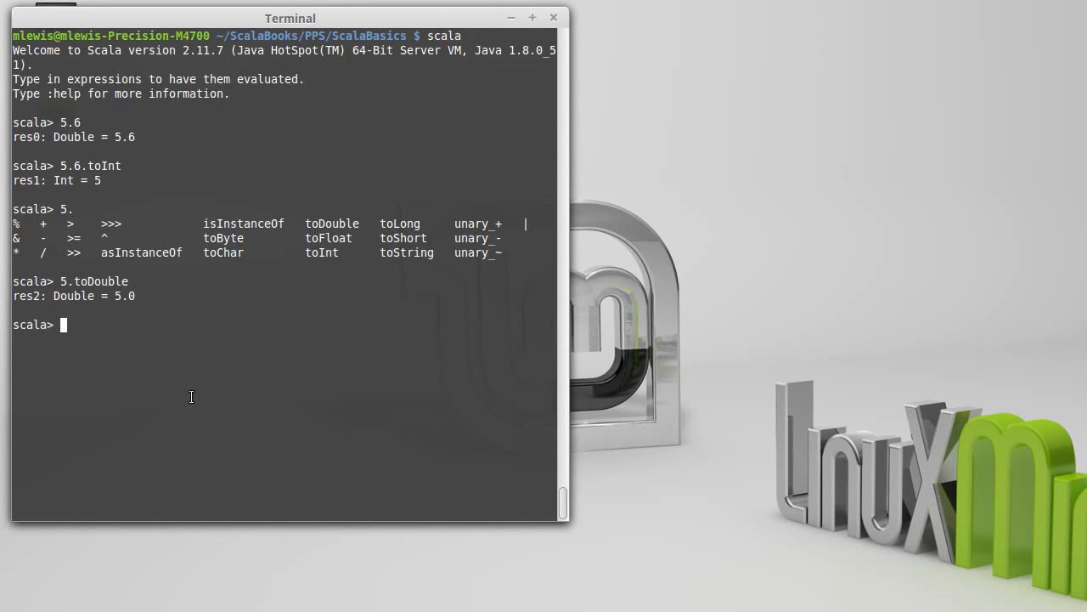
# - Evaluate 4+5 as res3 = 9 and the method call 4.+(5) as res4 = 9
pyautogui.write('4+5')
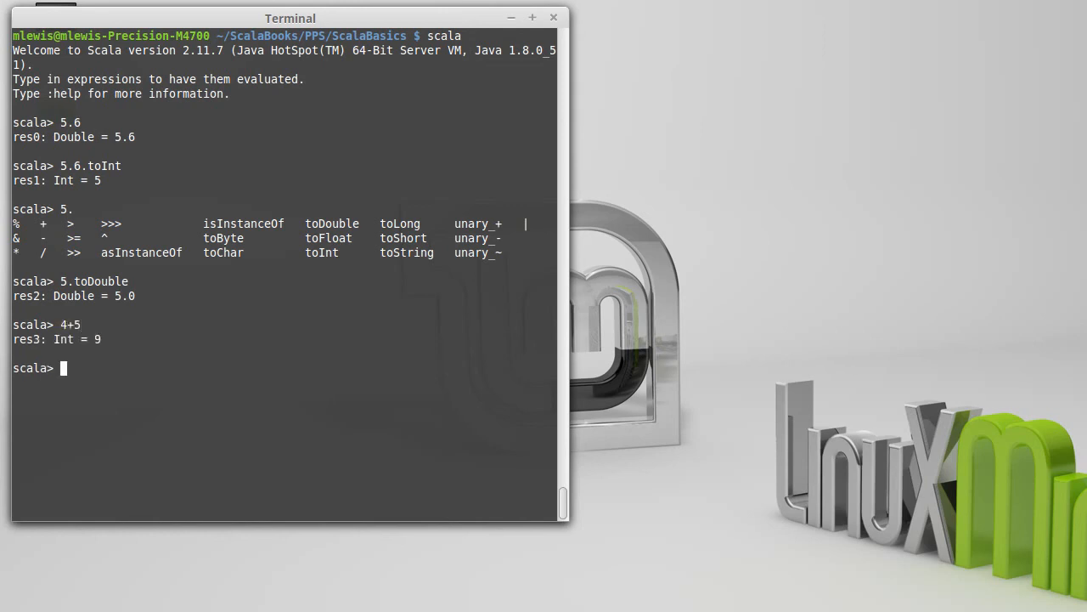
pyautogui.write('4.+5')
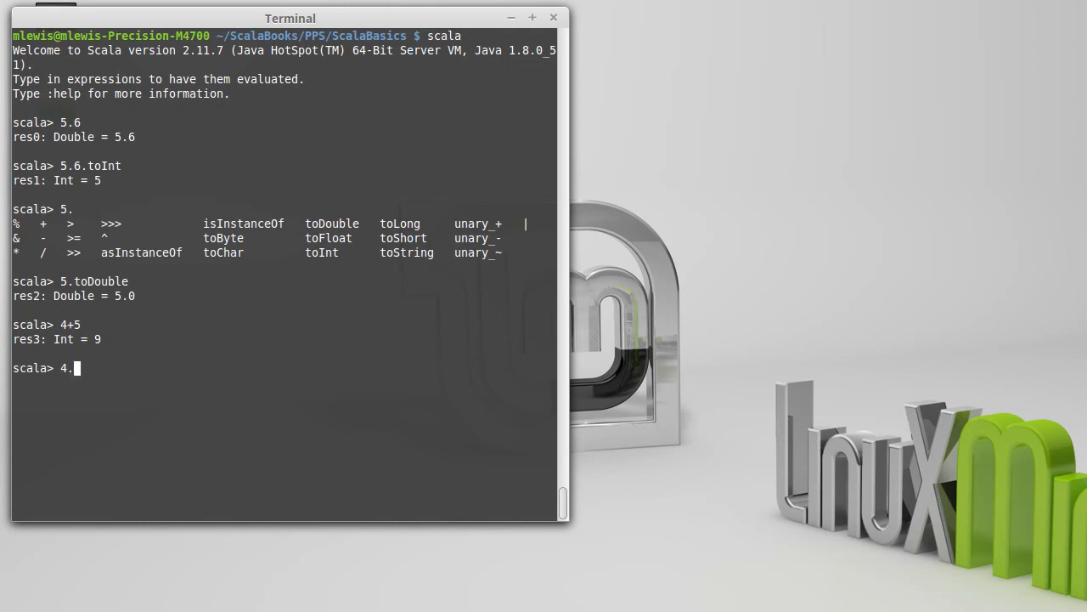
pyautogui.write('+(5)')
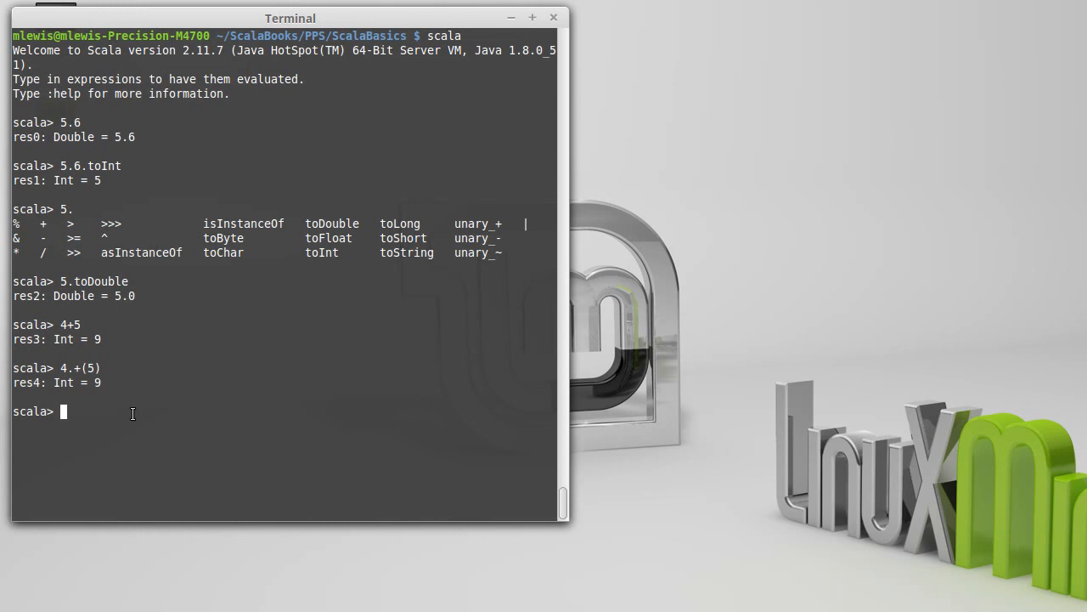
# - Begin typing 5.6. and point out the earlier res0 and res1 result names
pyautogui.write('5.6')
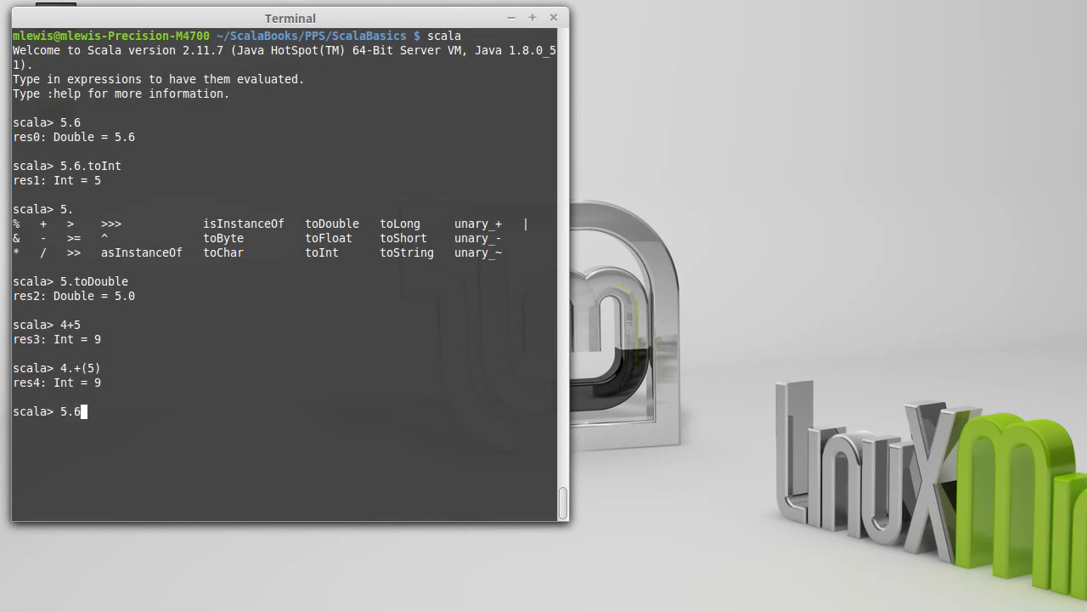
pyautogui.write('.')
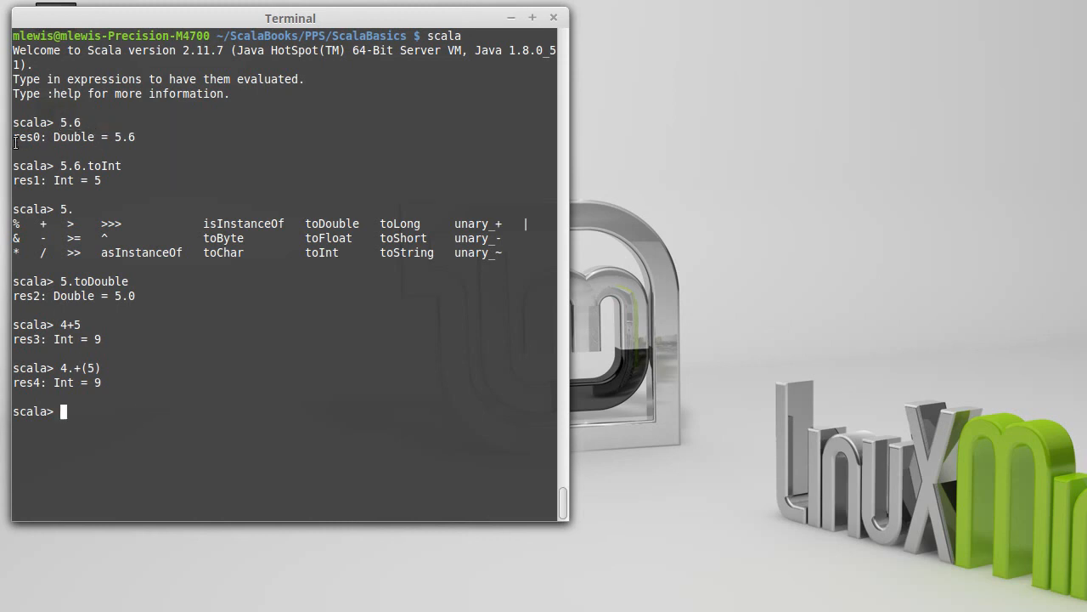
pyautogui.doubleClick(73, 136)
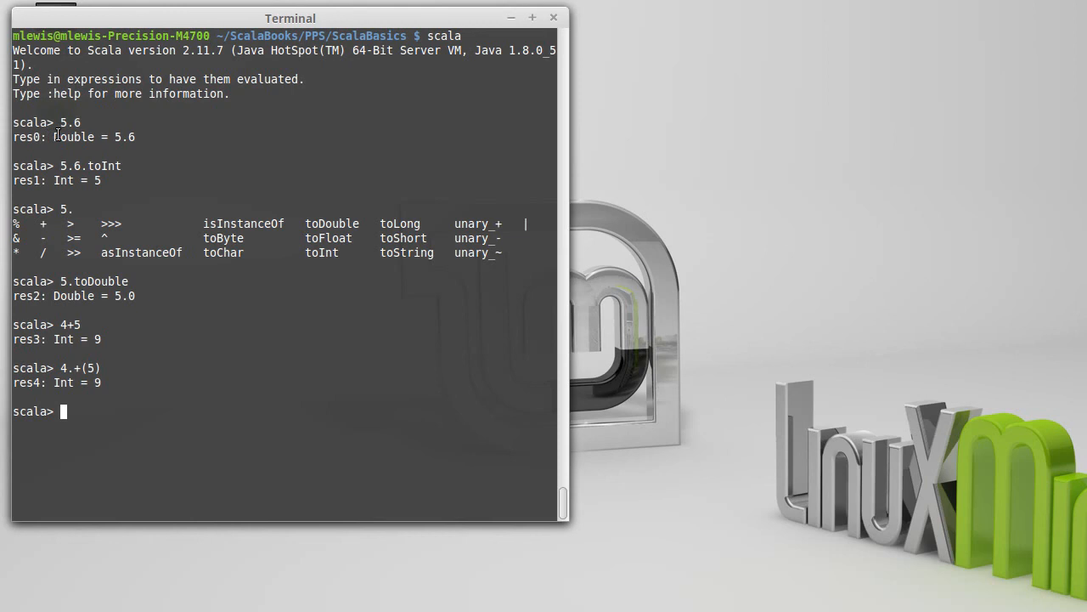
pyautogui.doubleClick(24, 180)
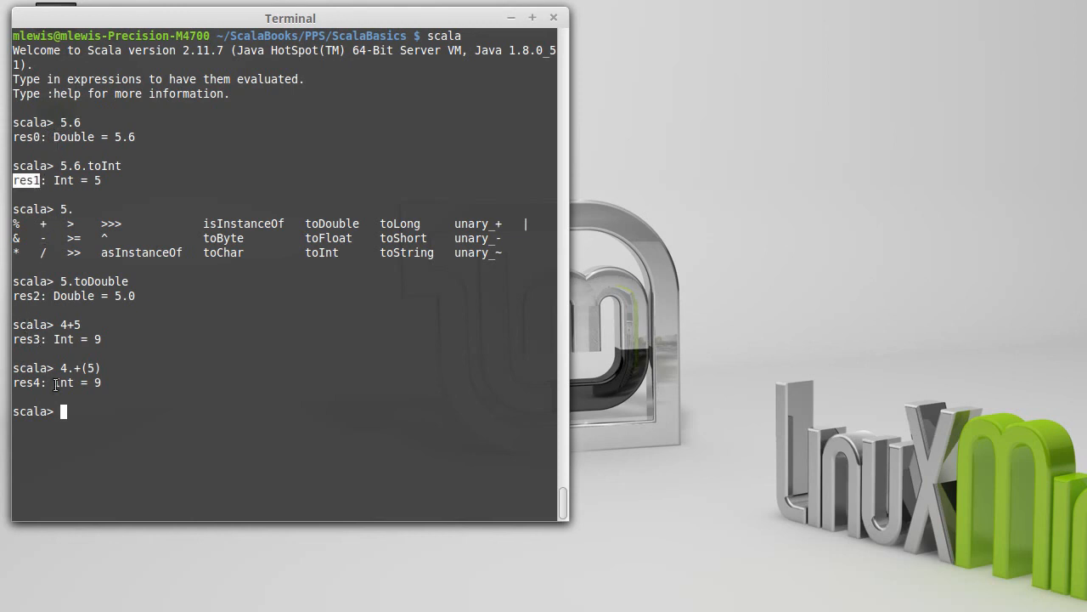
# - Evaluate res0 to get res5: Double = 5.6, then enter res0 again
pyautogui.write('res0')
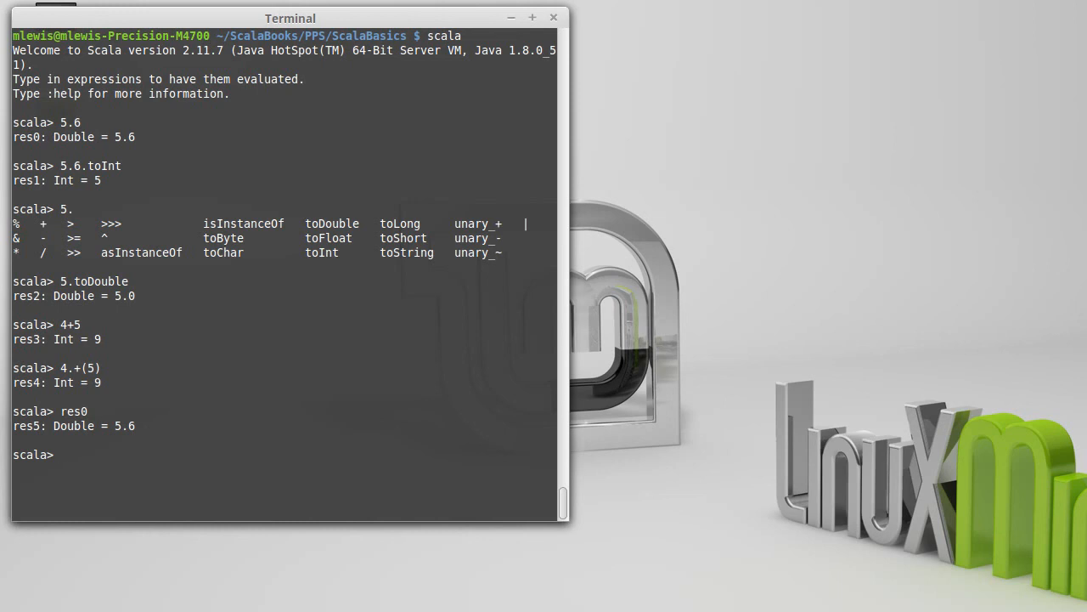
pyautogui.write('res0')
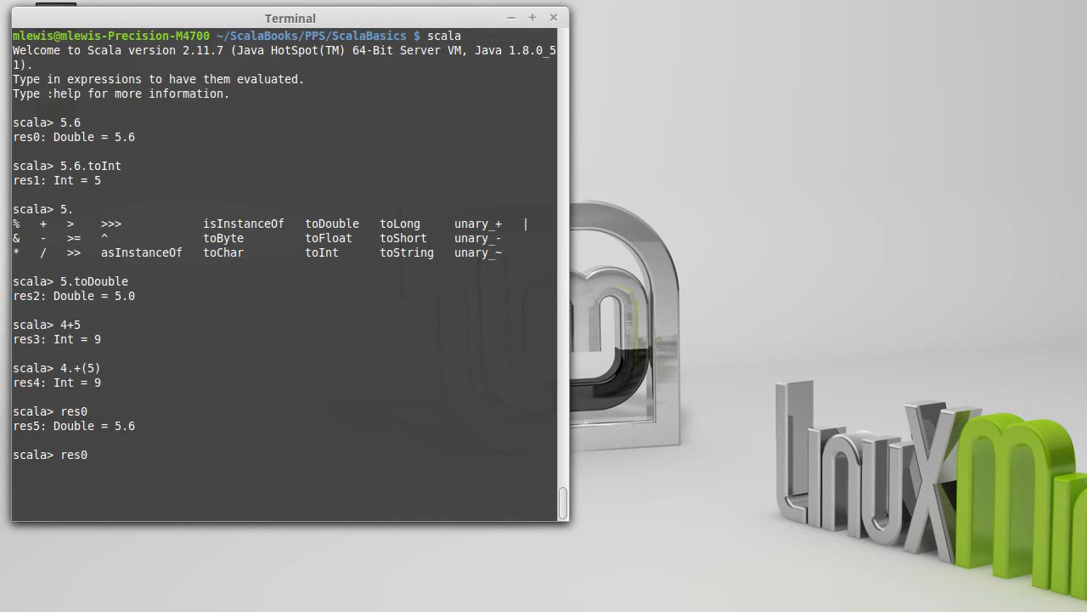